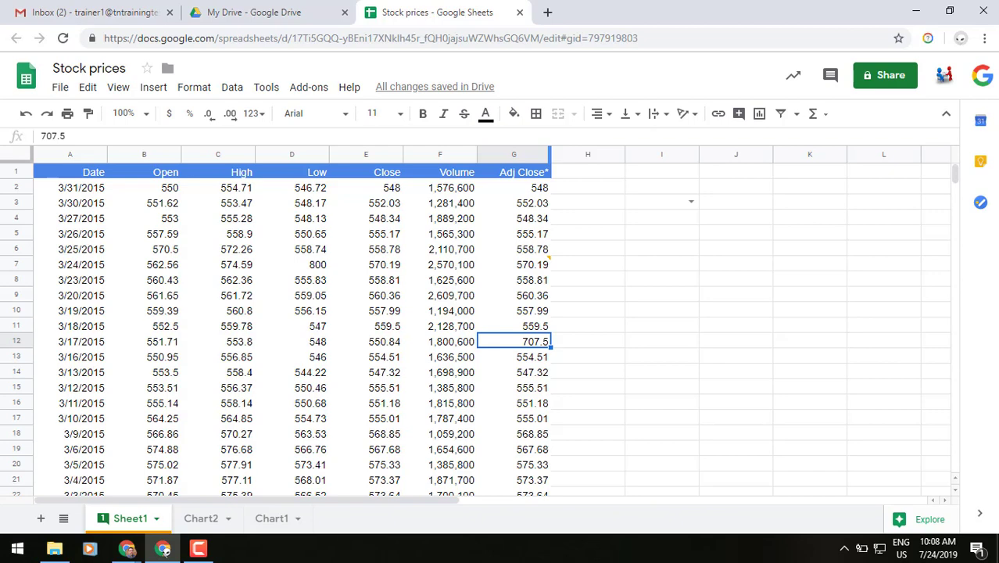
pyautogui.moveTo(670, 285)
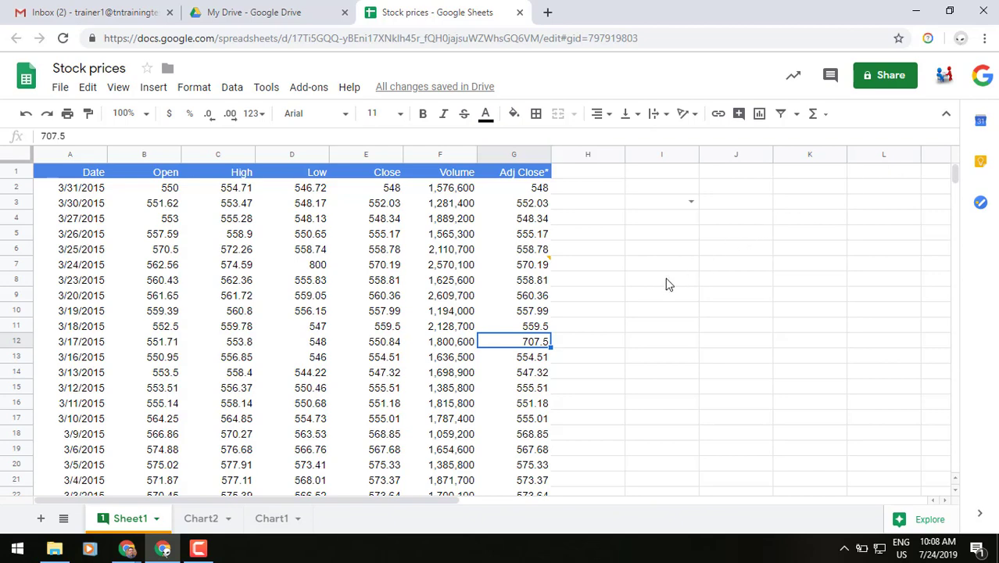
pyautogui.moveTo(523, 347)
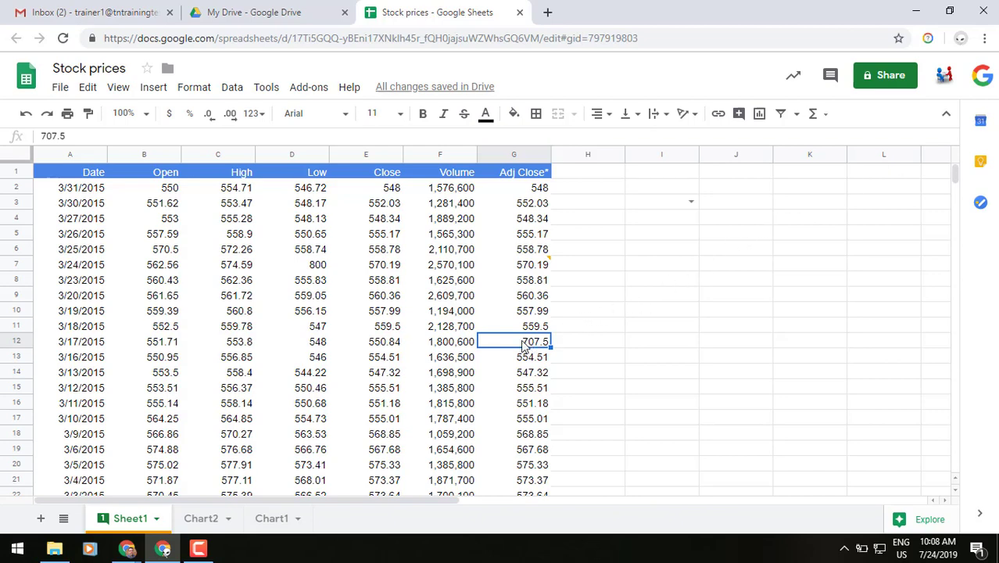
pyautogui.moveTo(506, 347)
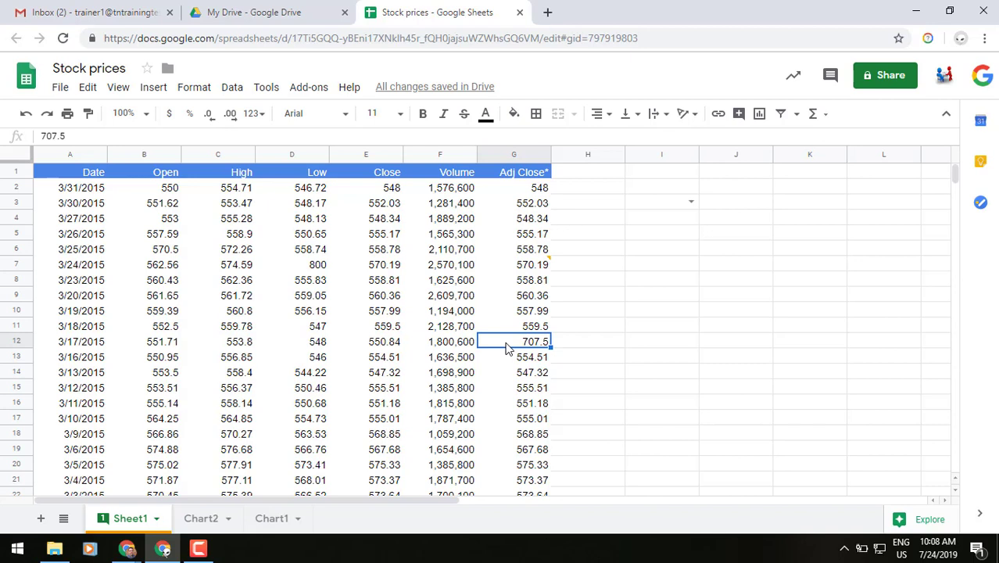
# - Show the edit history for cell G12, revealing 705 was replaced with 707.5
pyautogui.rightClick(535, 341)
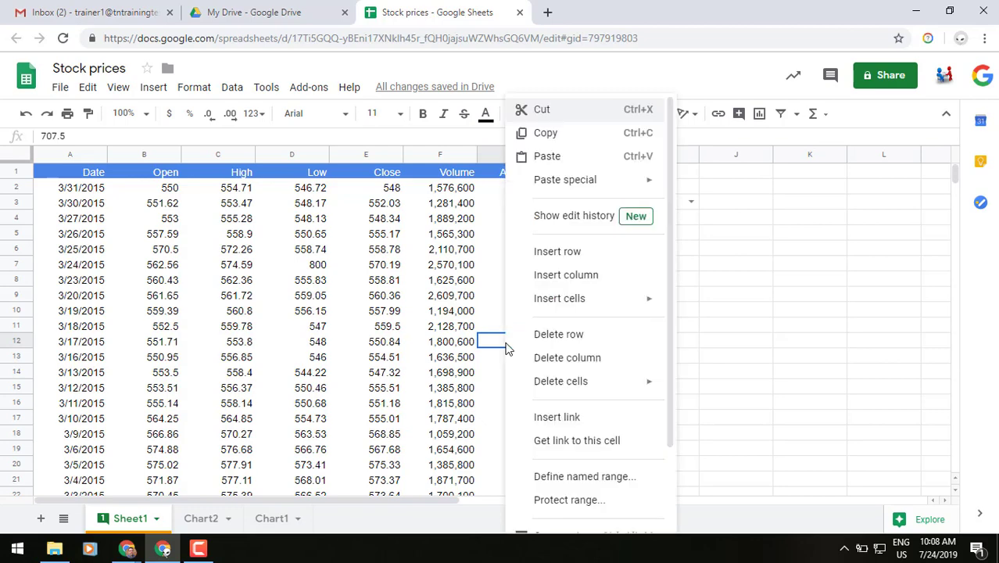
pyautogui.moveTo(581, 222)
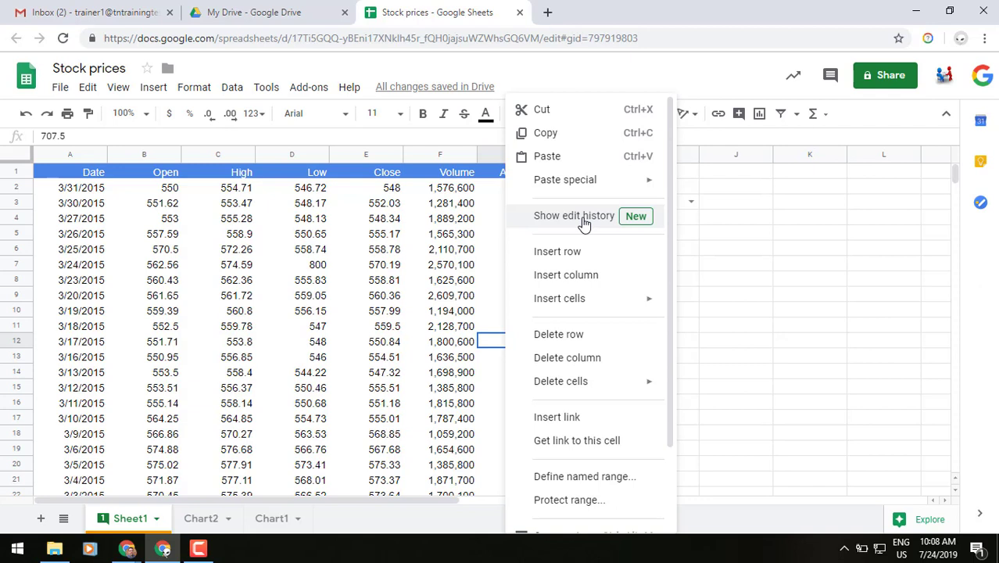
pyautogui.click(574, 216)
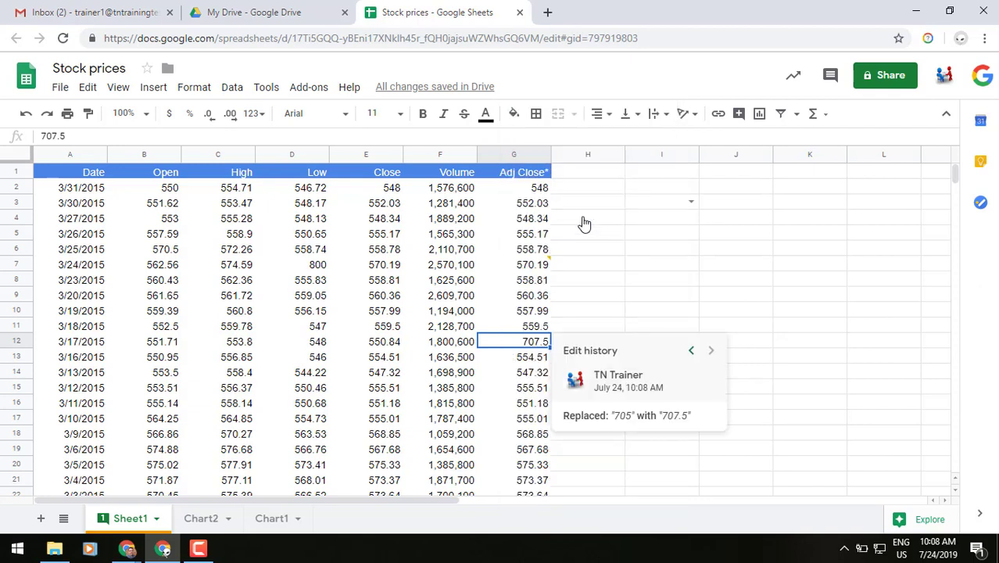
pyautogui.moveTo(610, 447)
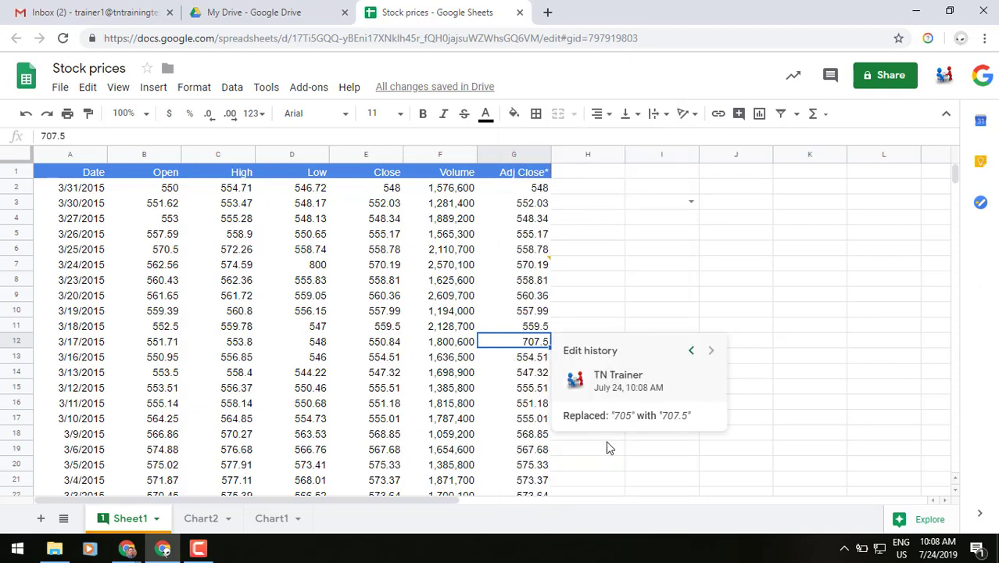
pyautogui.moveTo(624, 420)
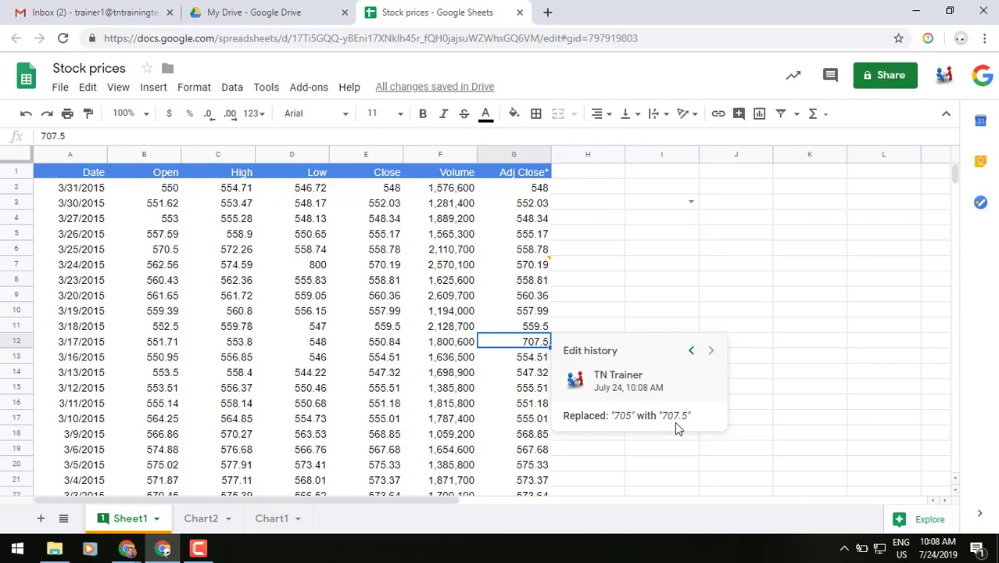
pyautogui.moveTo(691, 350)
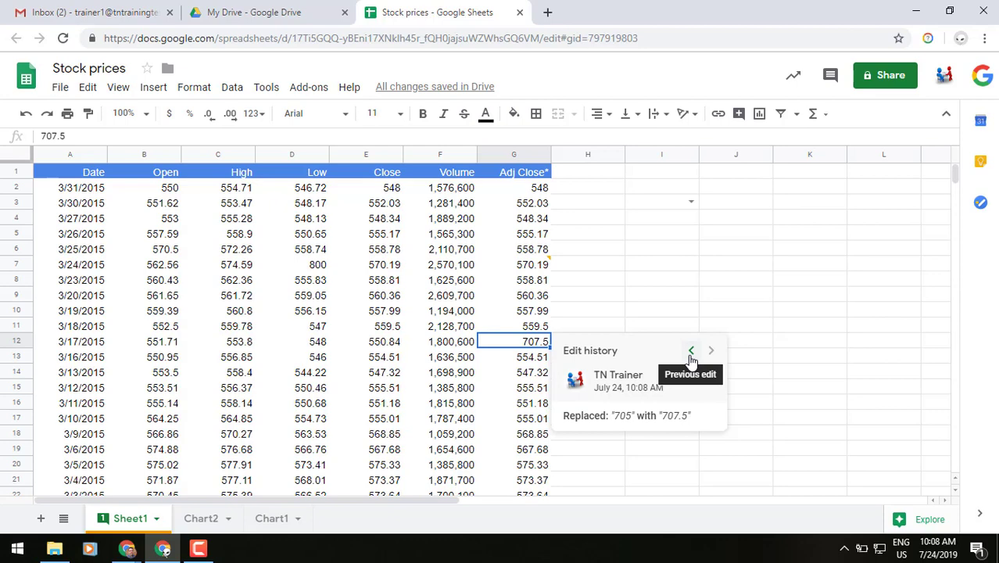
# - Step back two edits so the history shows 552.84 replaced with 700
pyautogui.click(691, 351)
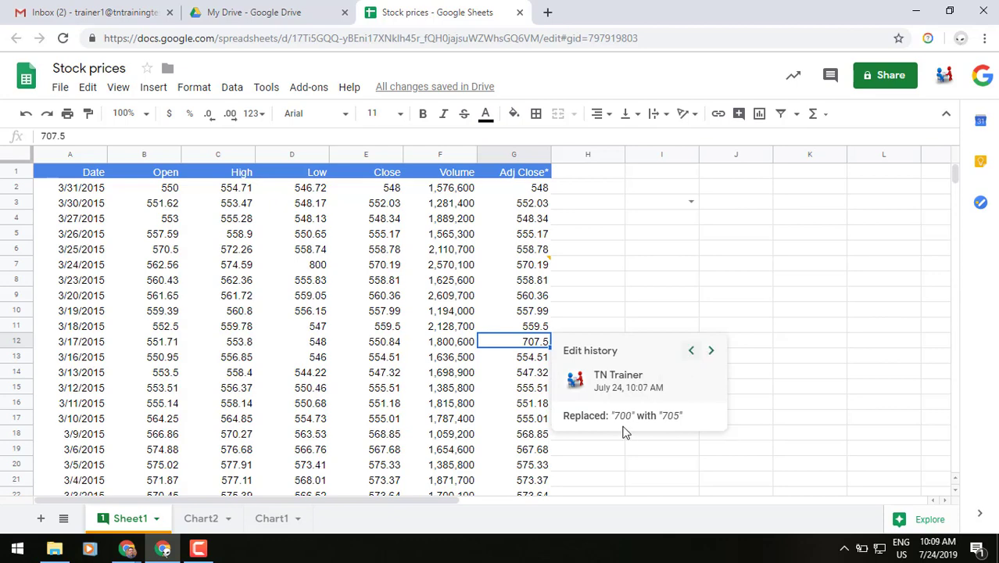
pyautogui.moveTo(691, 350)
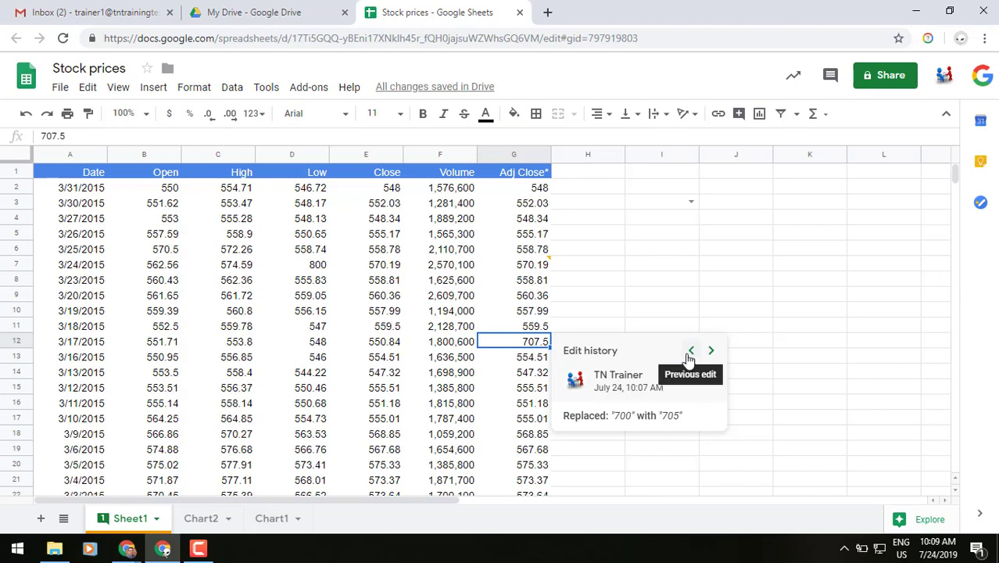
pyautogui.click(691, 351)
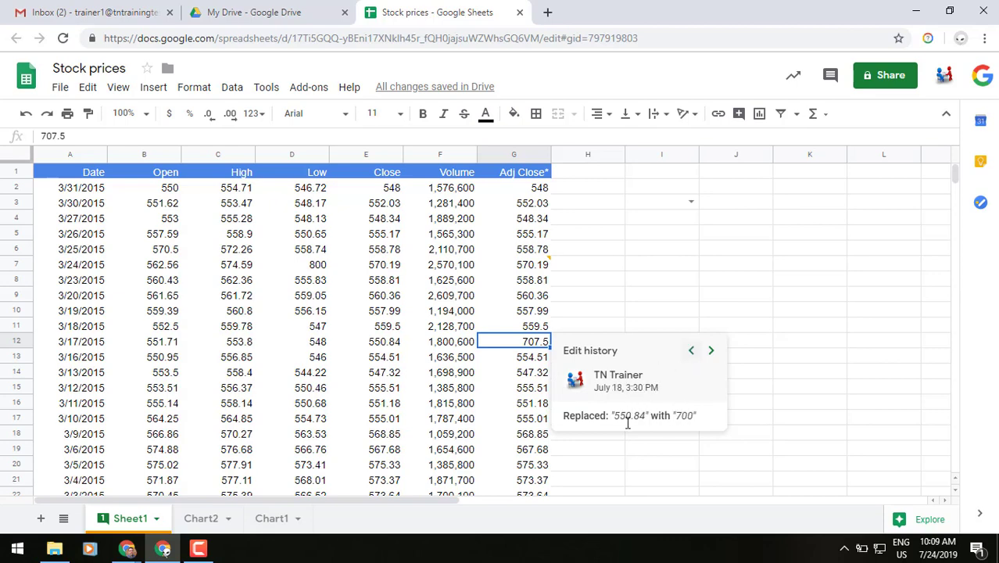